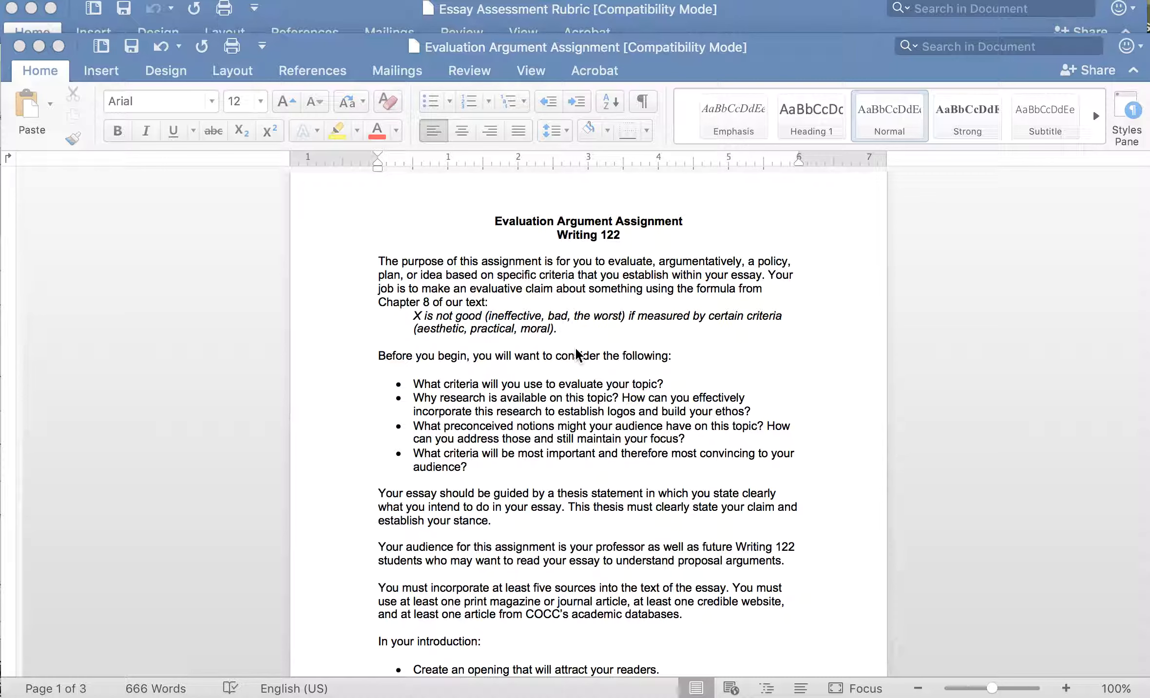
mouse_move(614, 394)
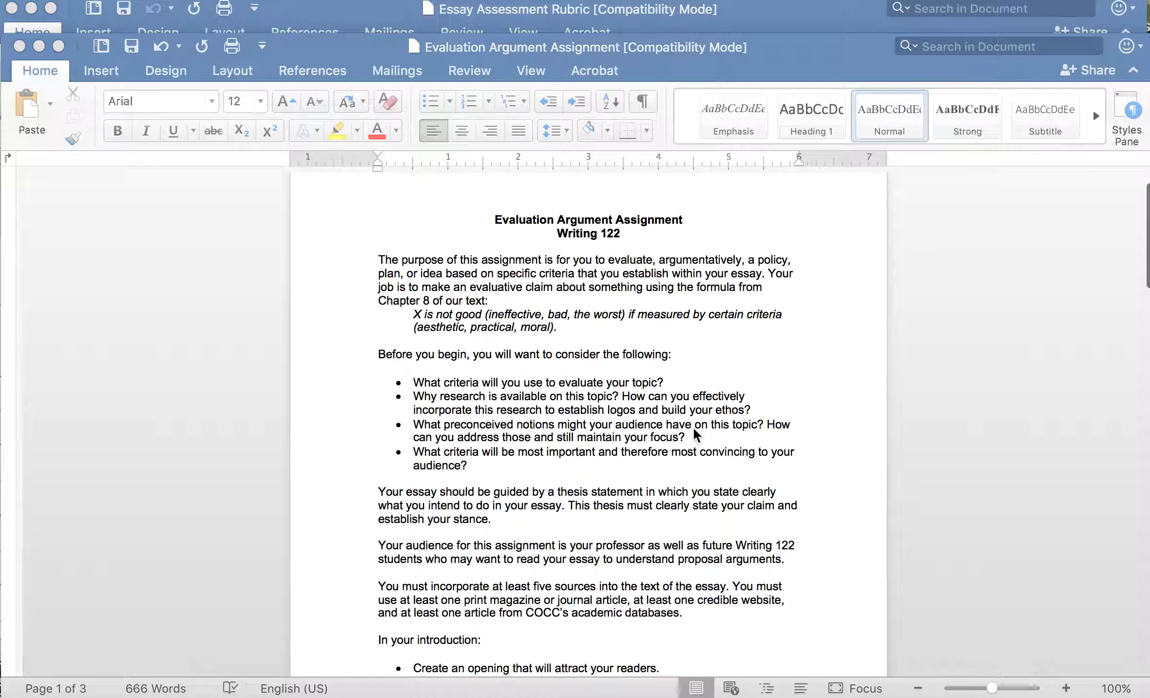
scroll("down", 3)
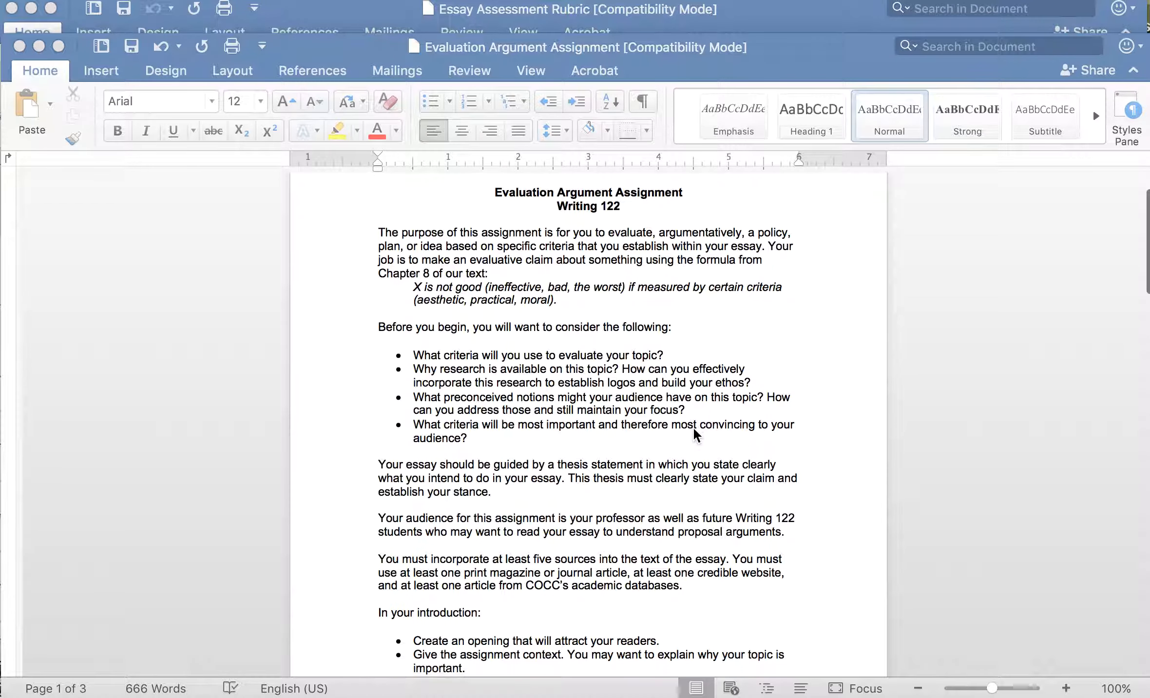
scroll("down", 3)
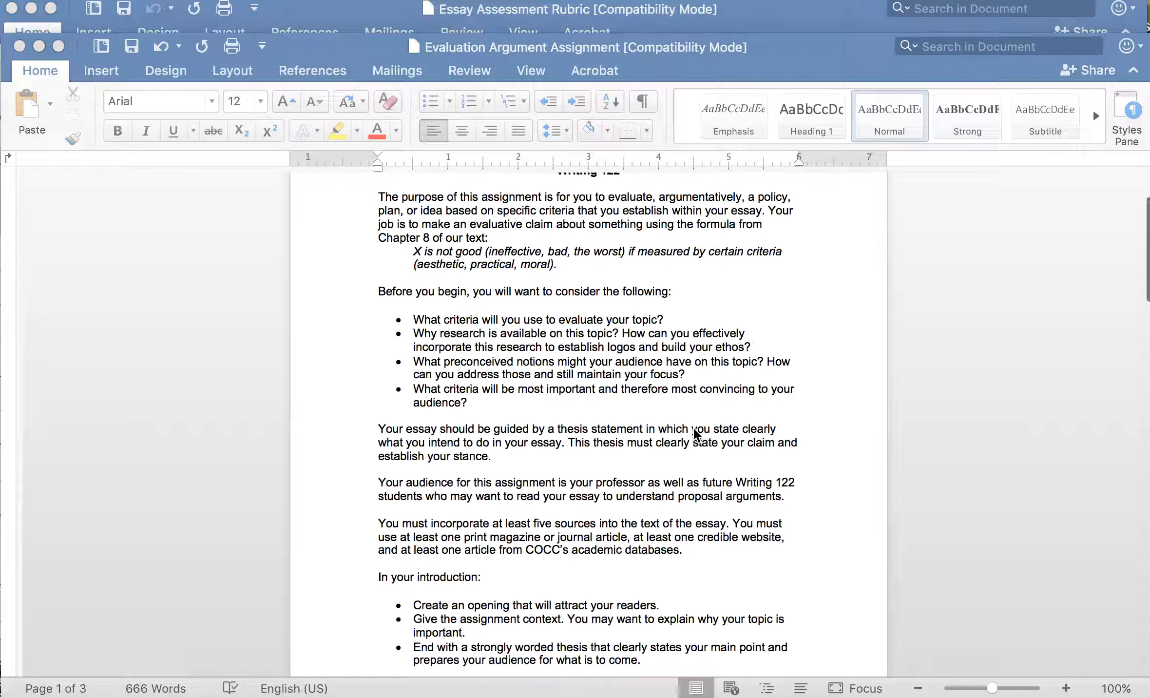
scroll("down", 3)
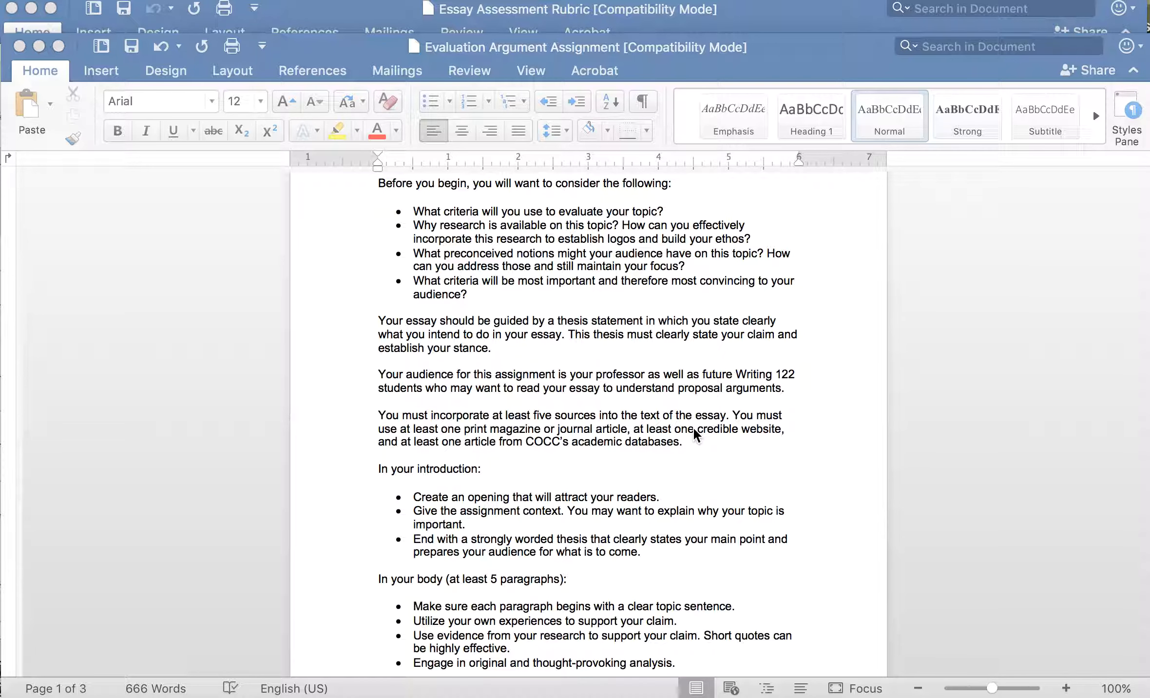
scroll("down", 3)
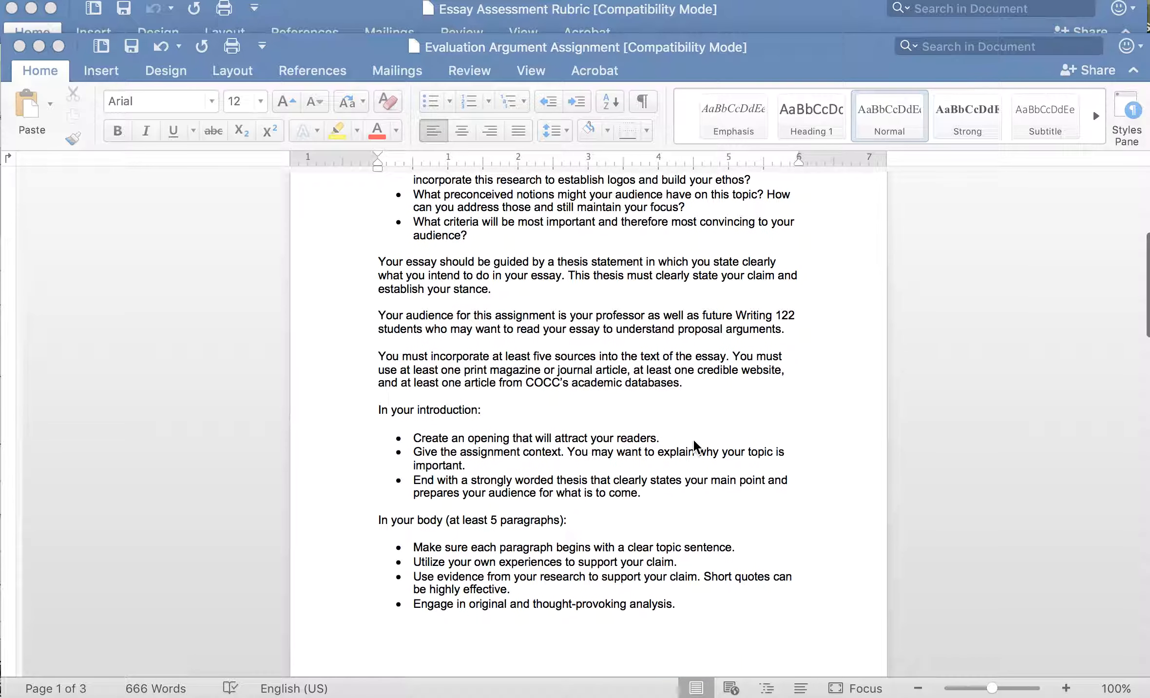
scroll("down", 3)
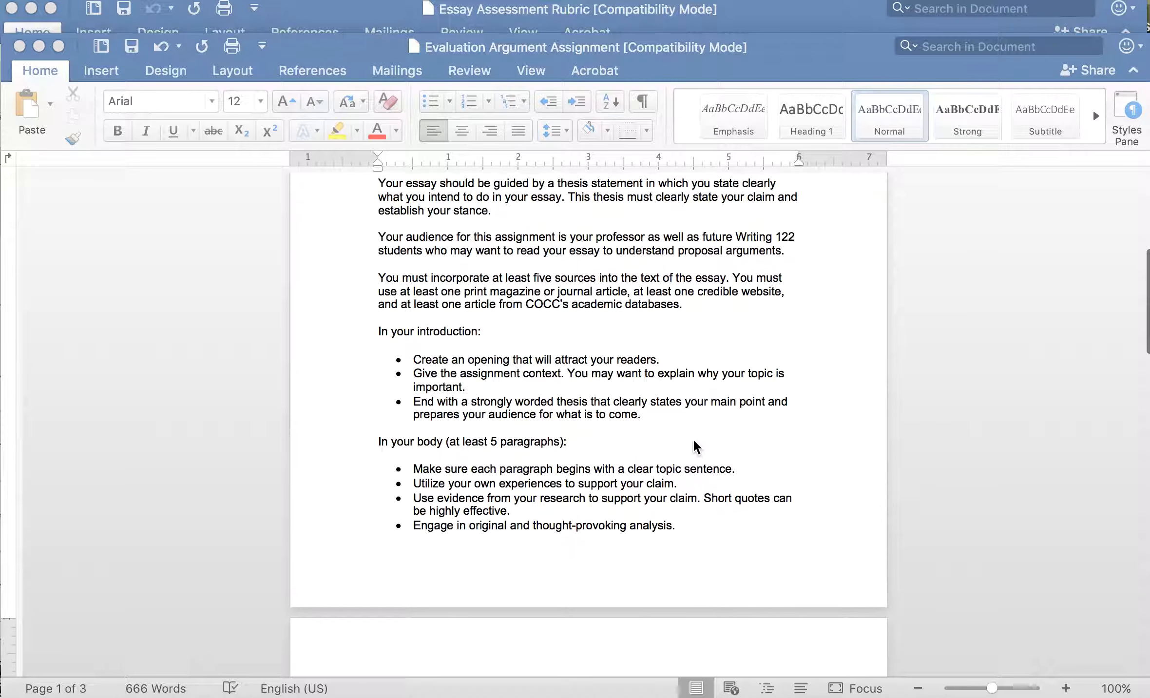
scroll("down", 3)
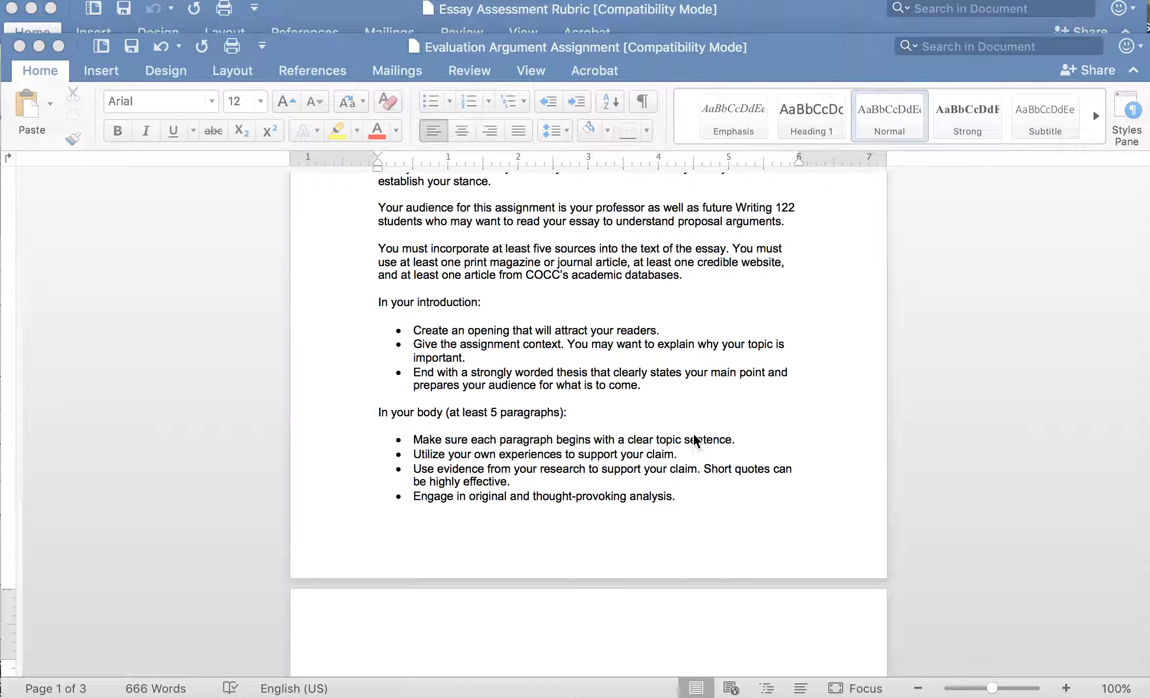
scroll("down", 3)
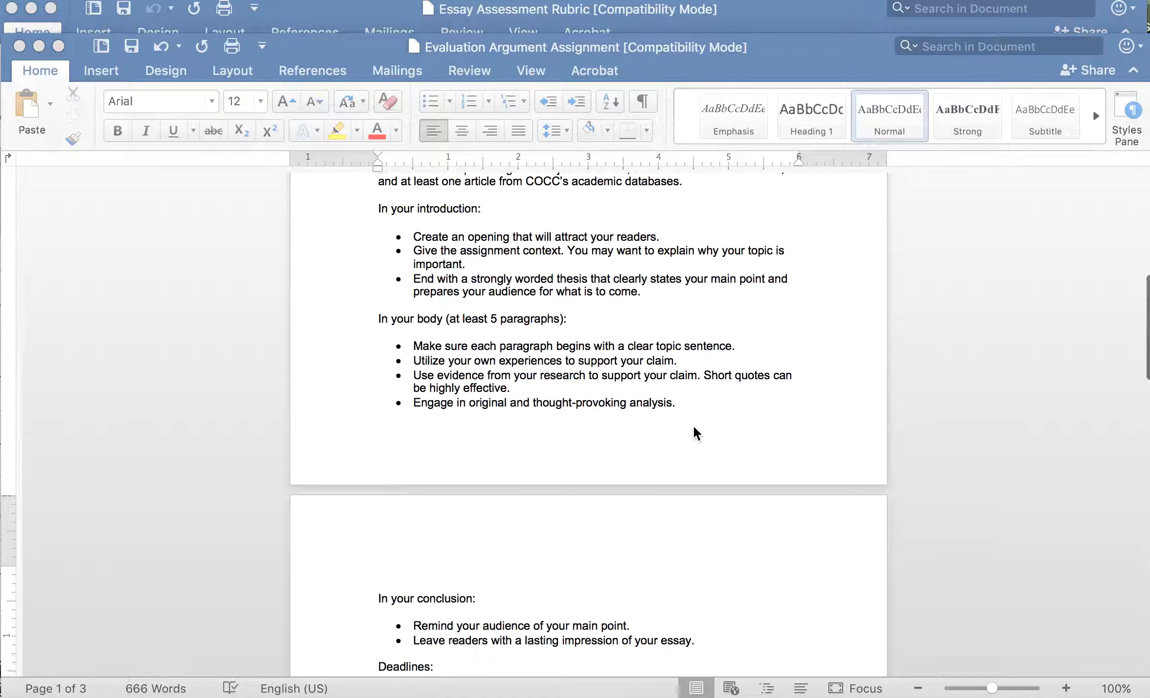
scroll("down", 3)
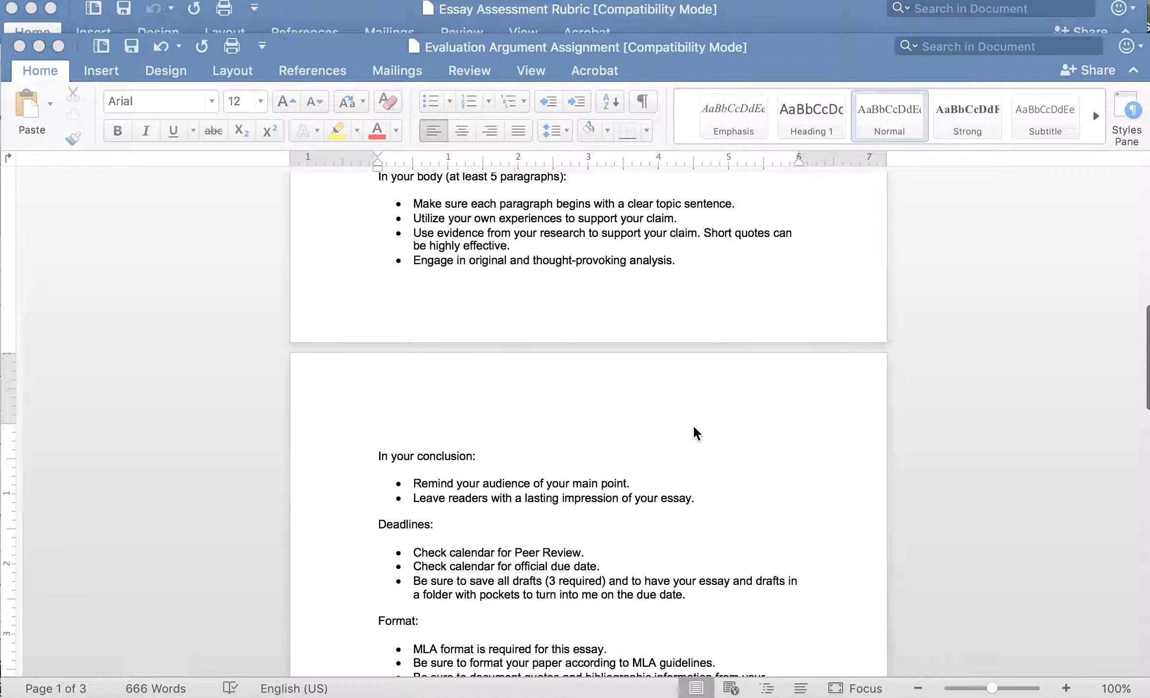
scroll("down", 3)
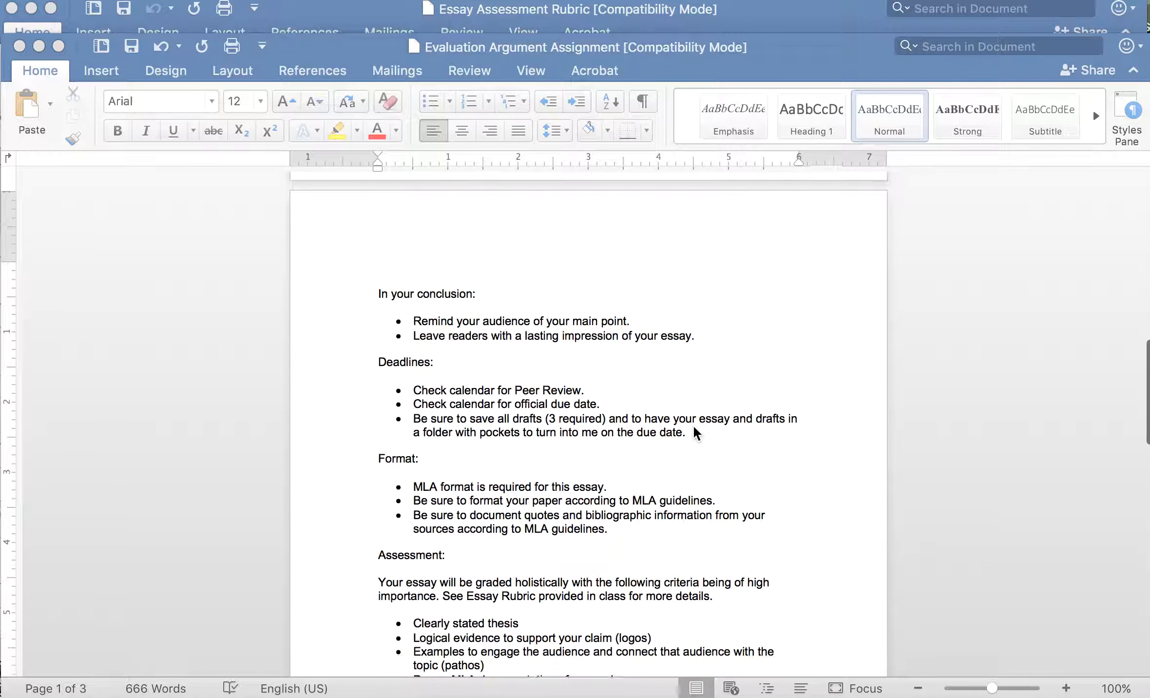
scroll("down", 3)
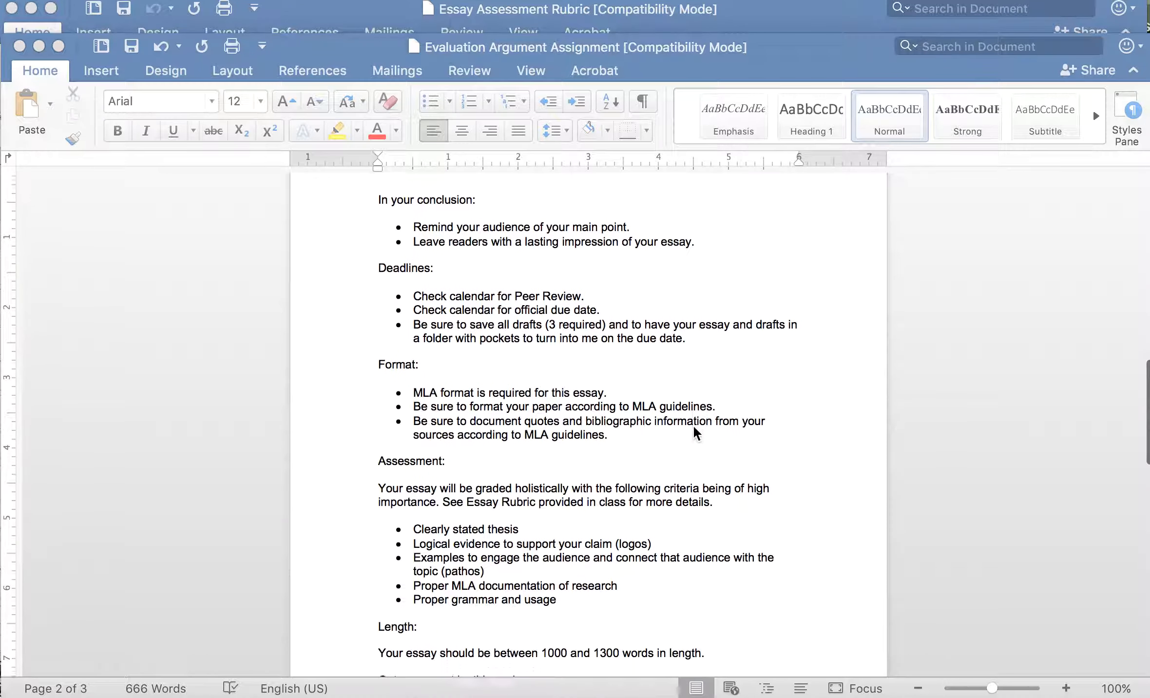
scroll("down", 3)
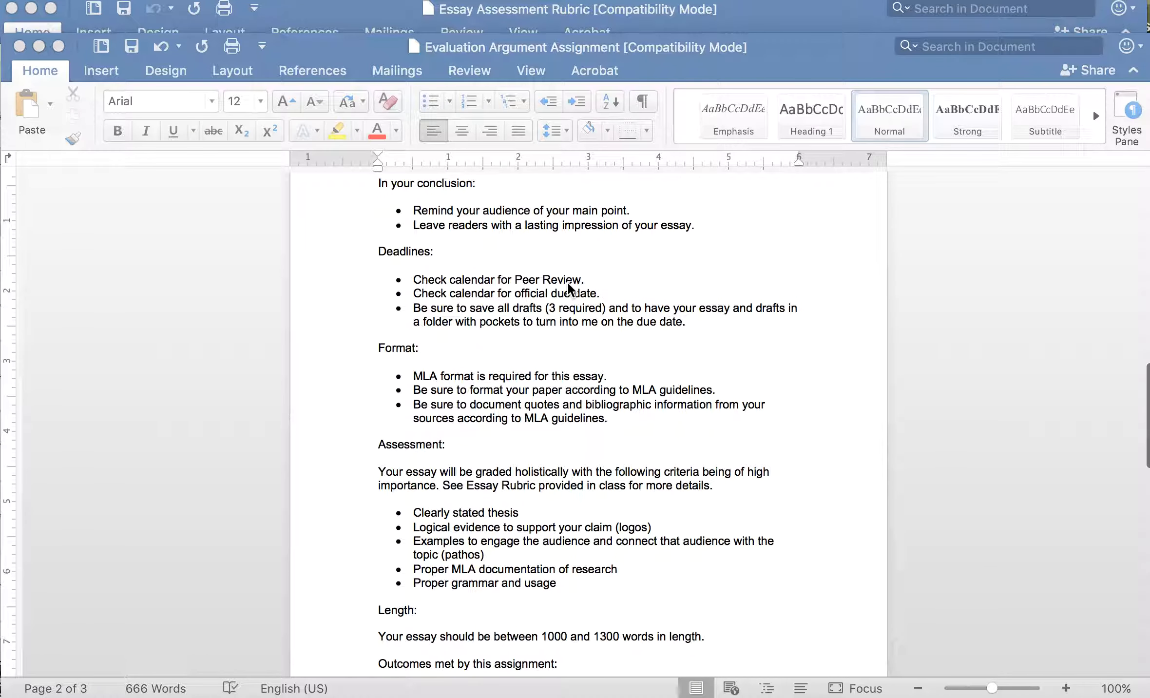
mouse_move(626, 290)
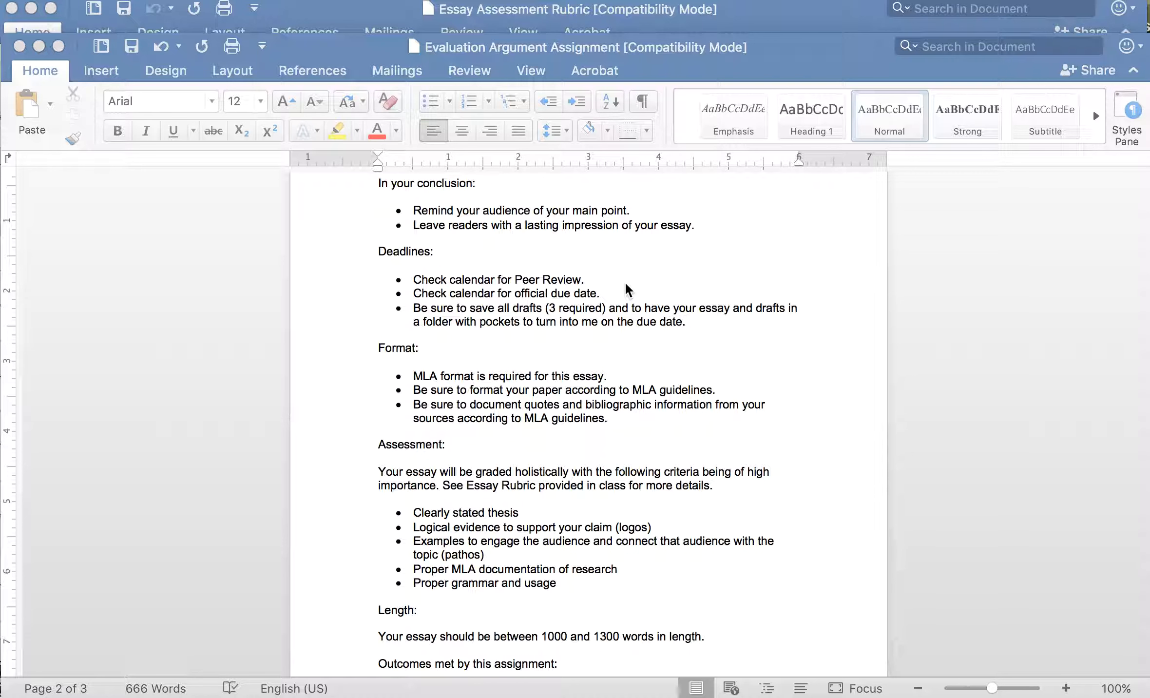
scroll("down", 3)
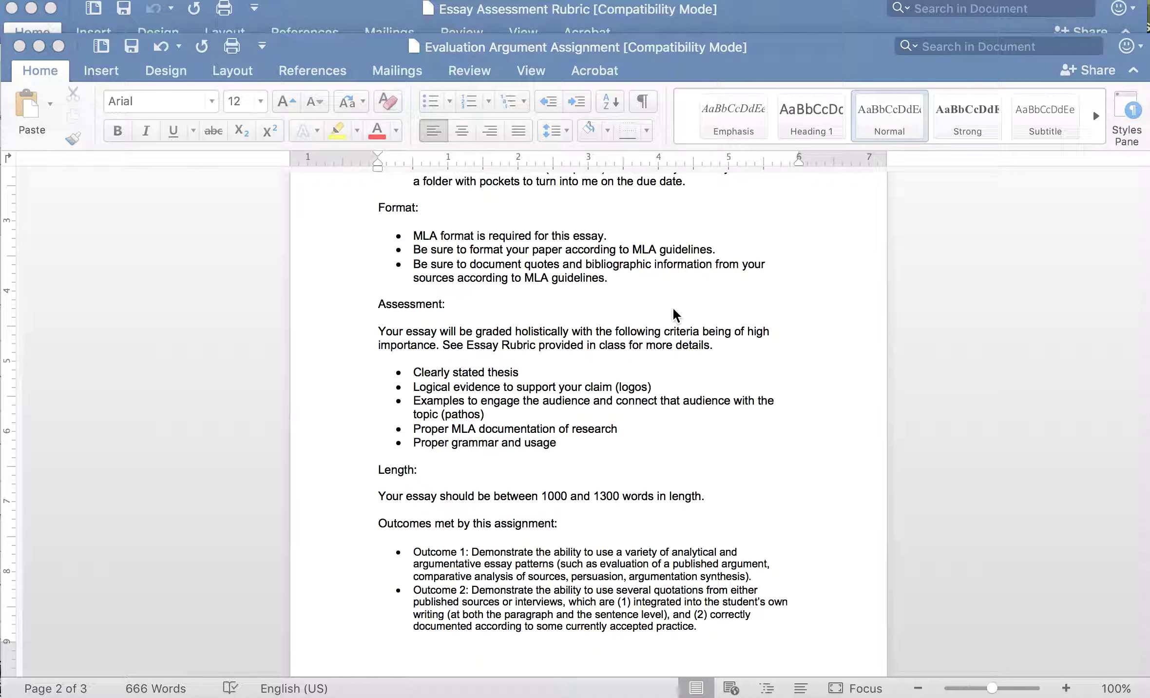
scroll("down", 3)
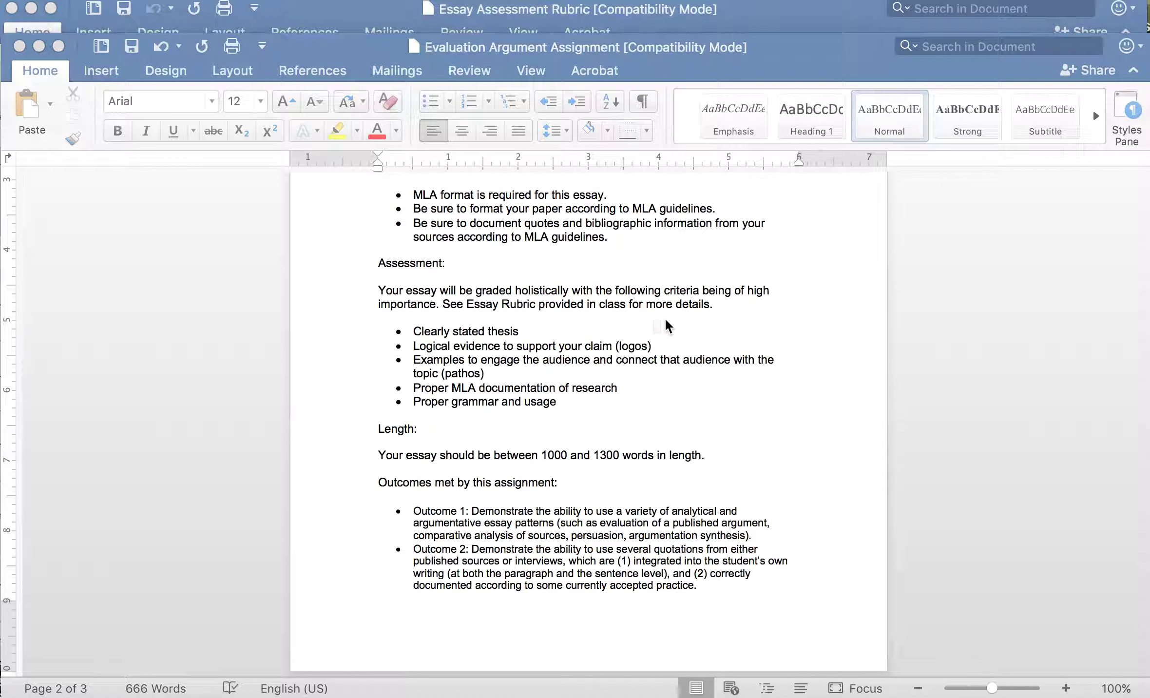
mouse_move(494, 412)
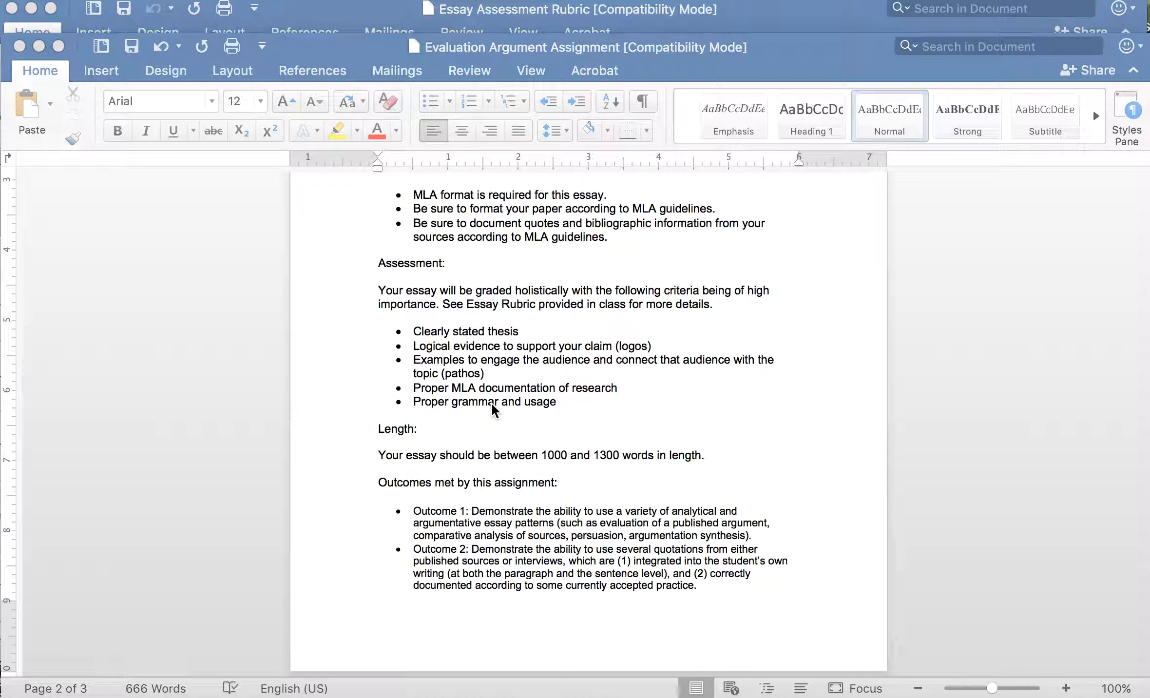
mouse_move(492, 311)
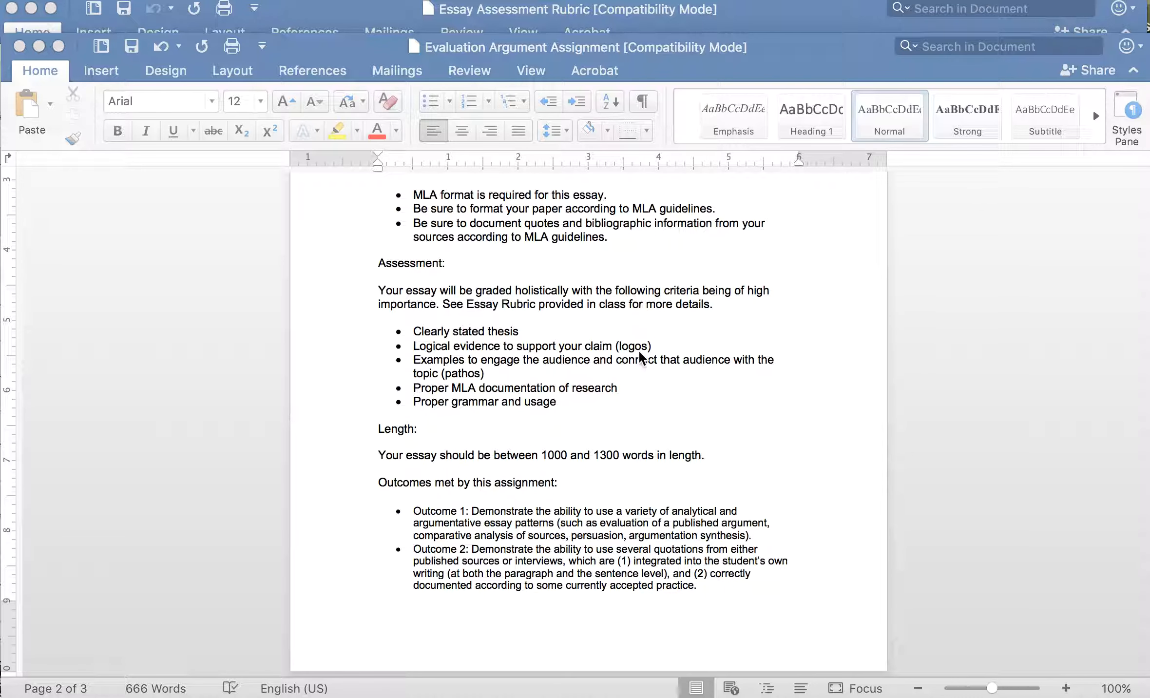
scroll("down", 3)
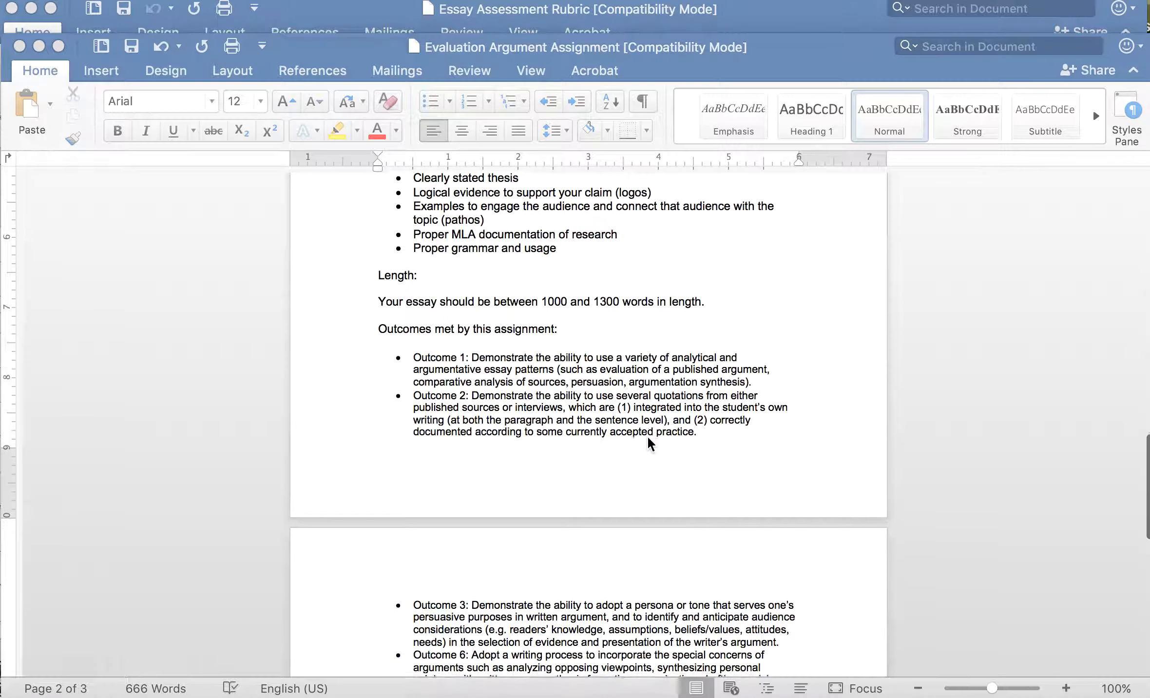
scroll("down", 3)
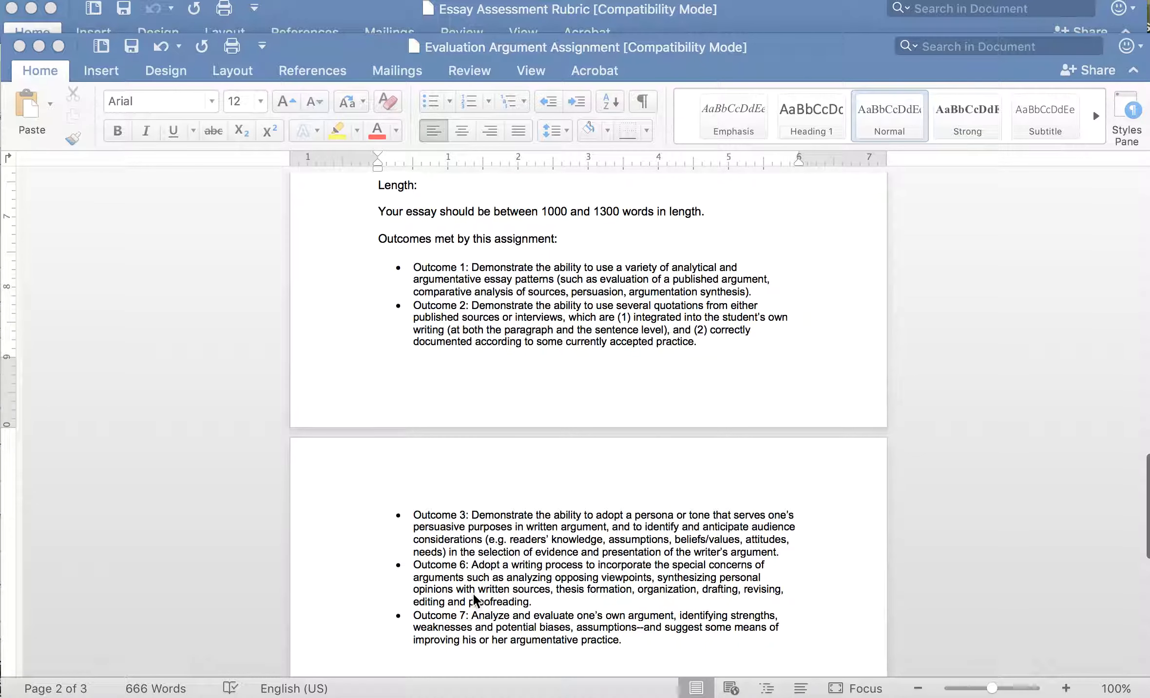
scroll("down", 3)
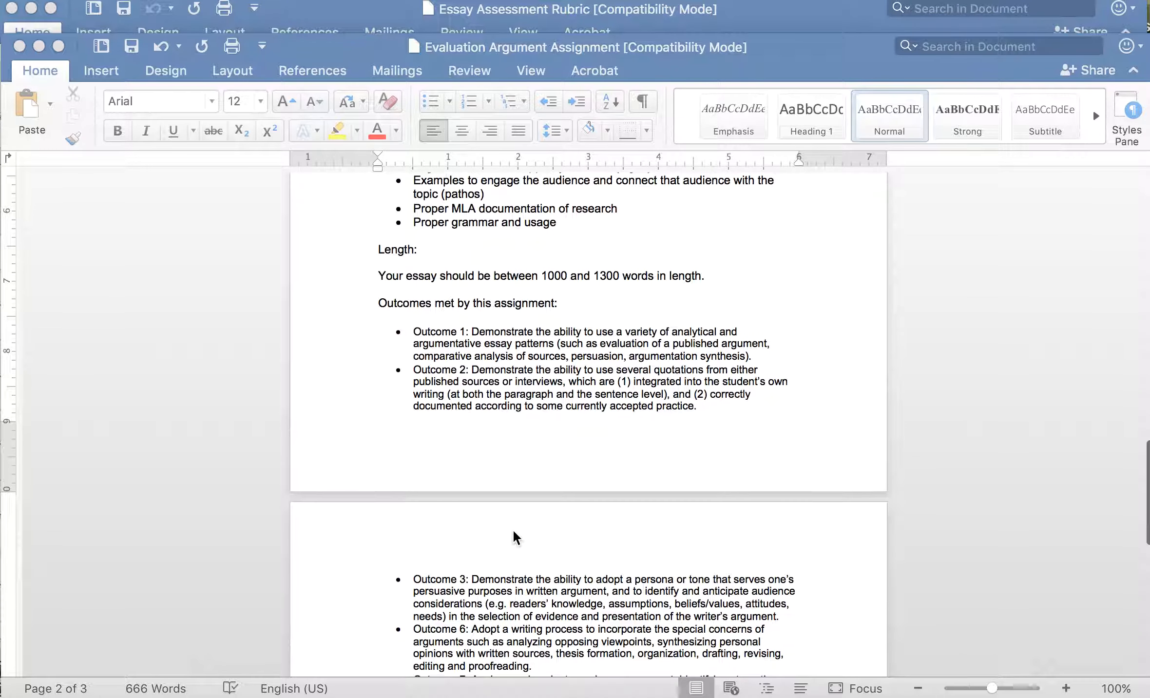
scroll("up", 3)
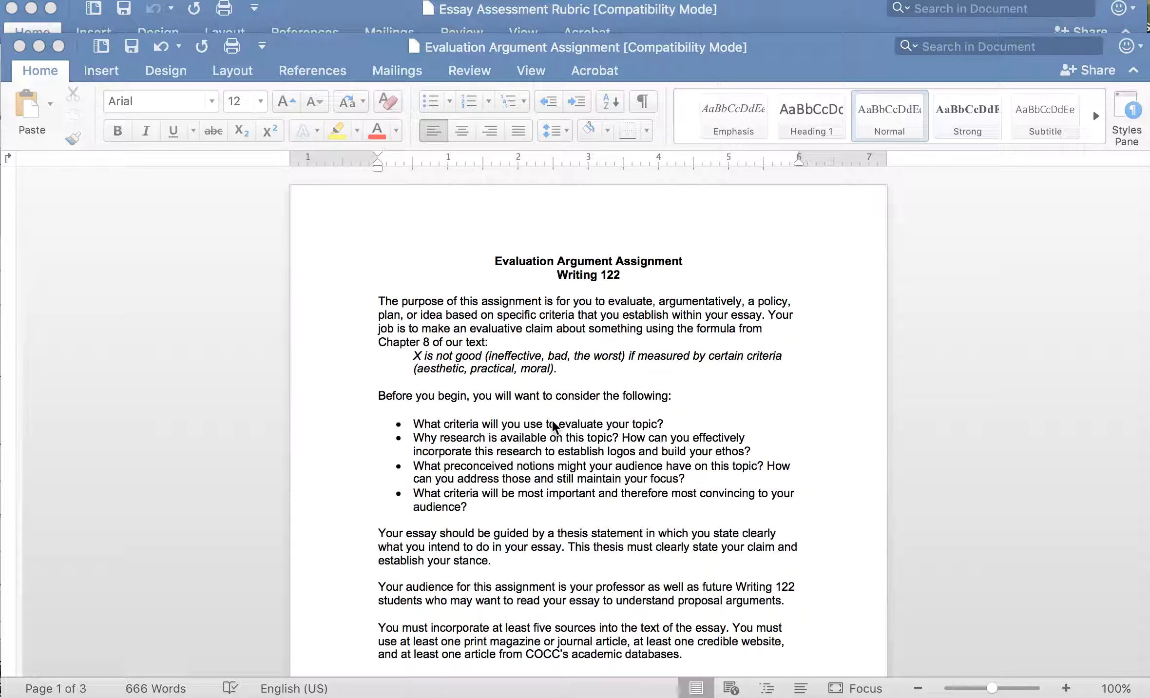
mouse_move(564, 415)
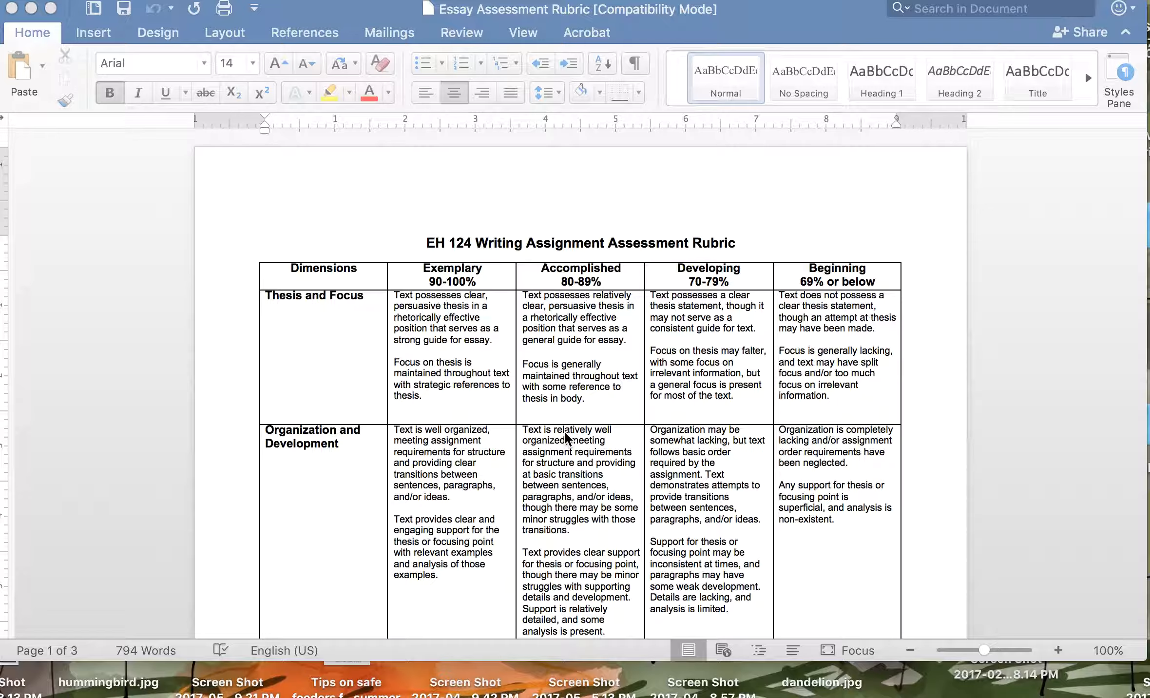
scroll("down", 3)
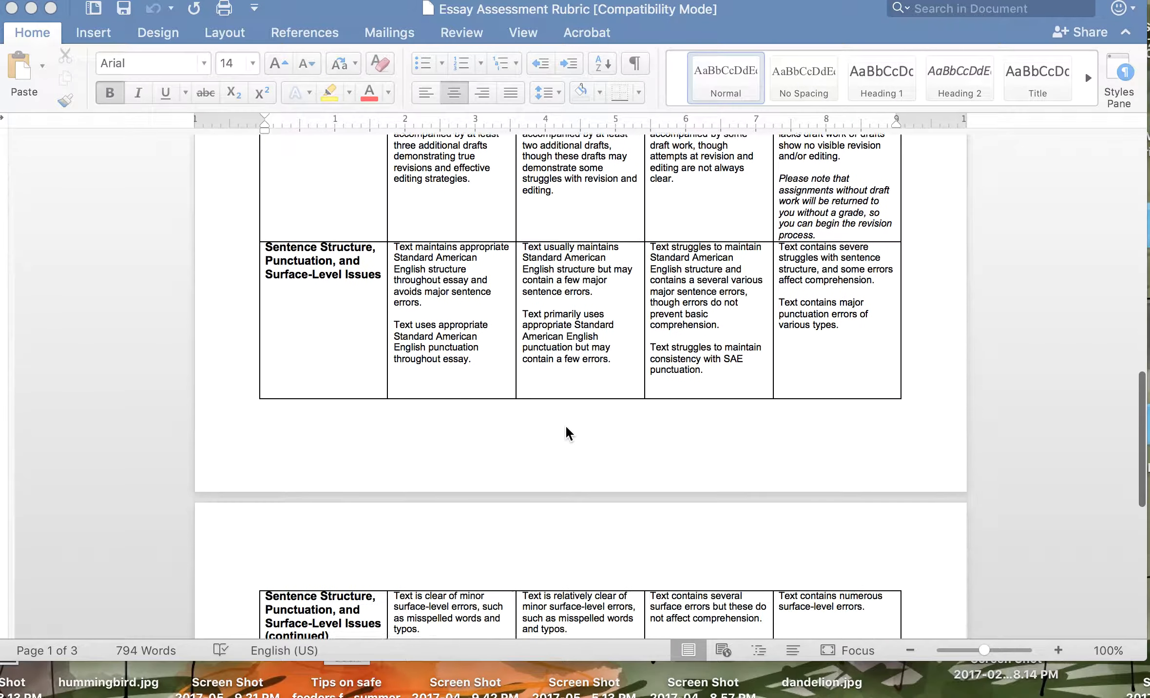
scroll("up", 3)
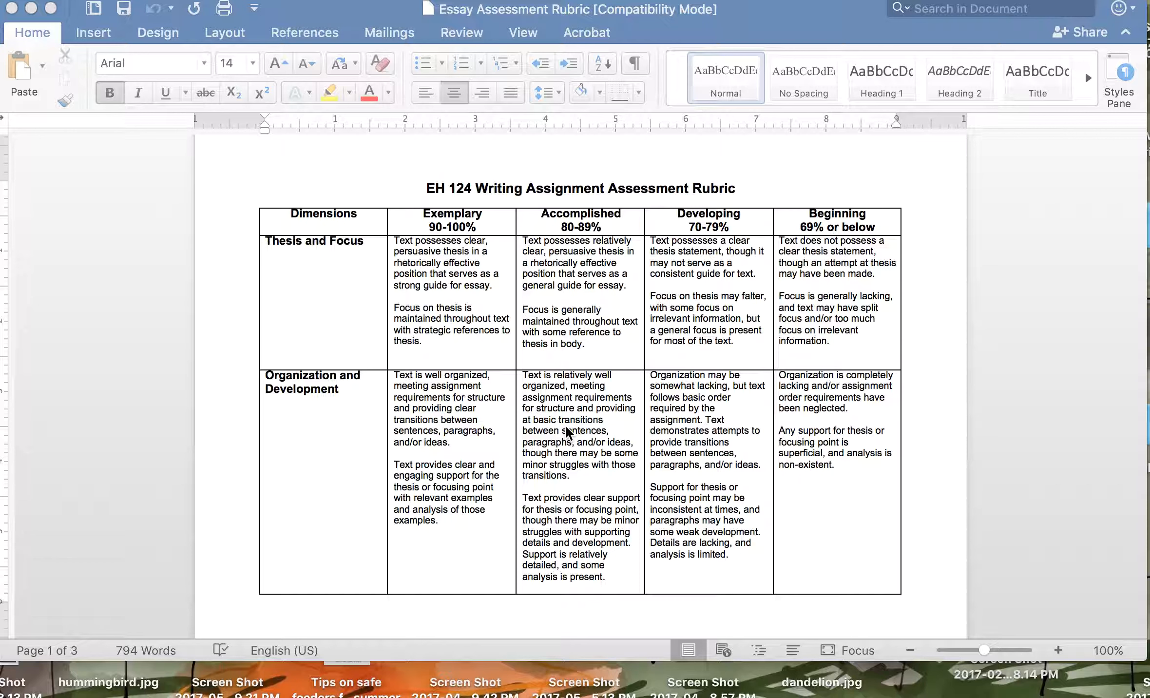
mouse_move(575, 438)
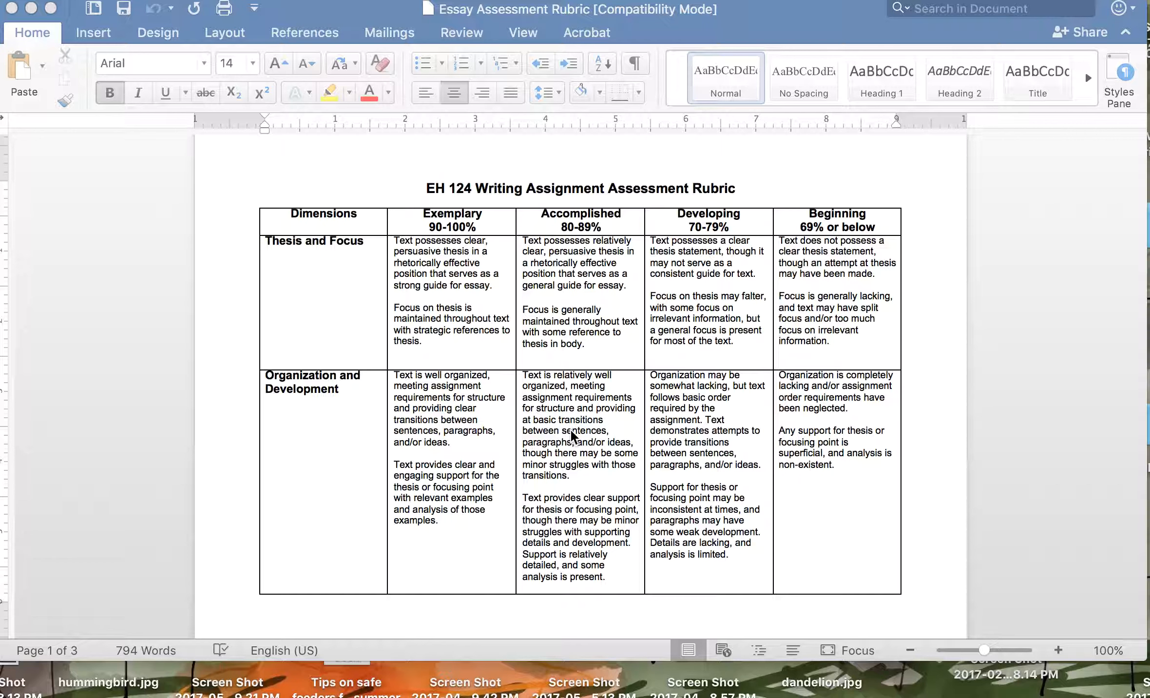
mouse_move(334, 283)
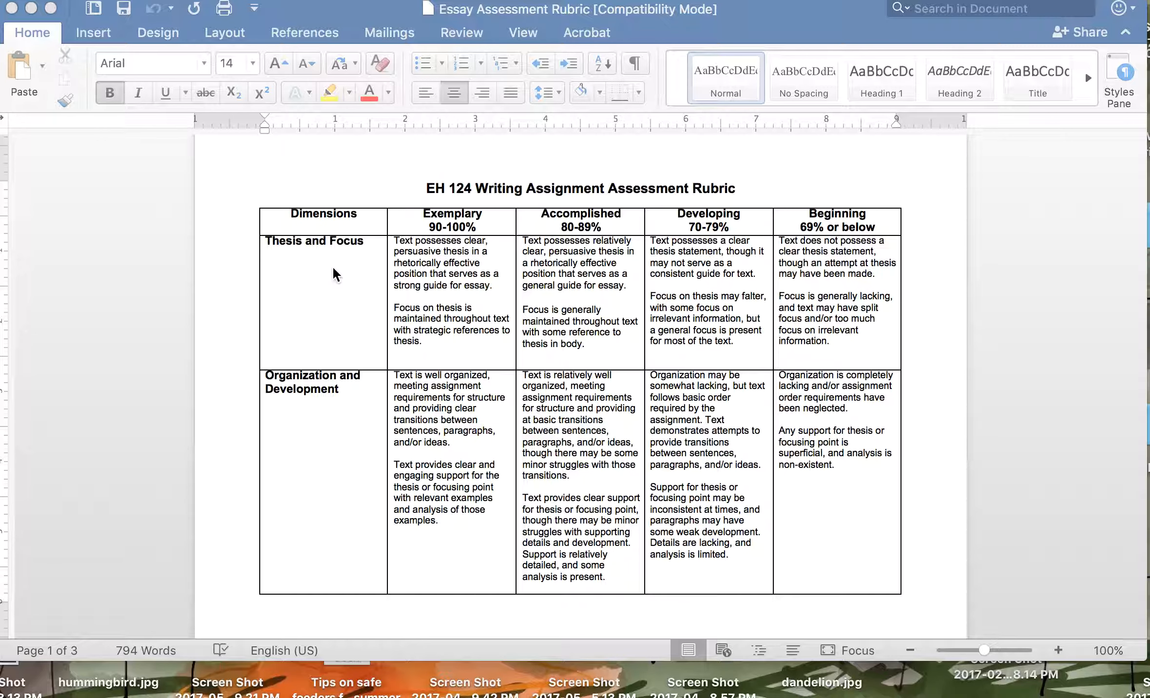
scroll("down", 3)
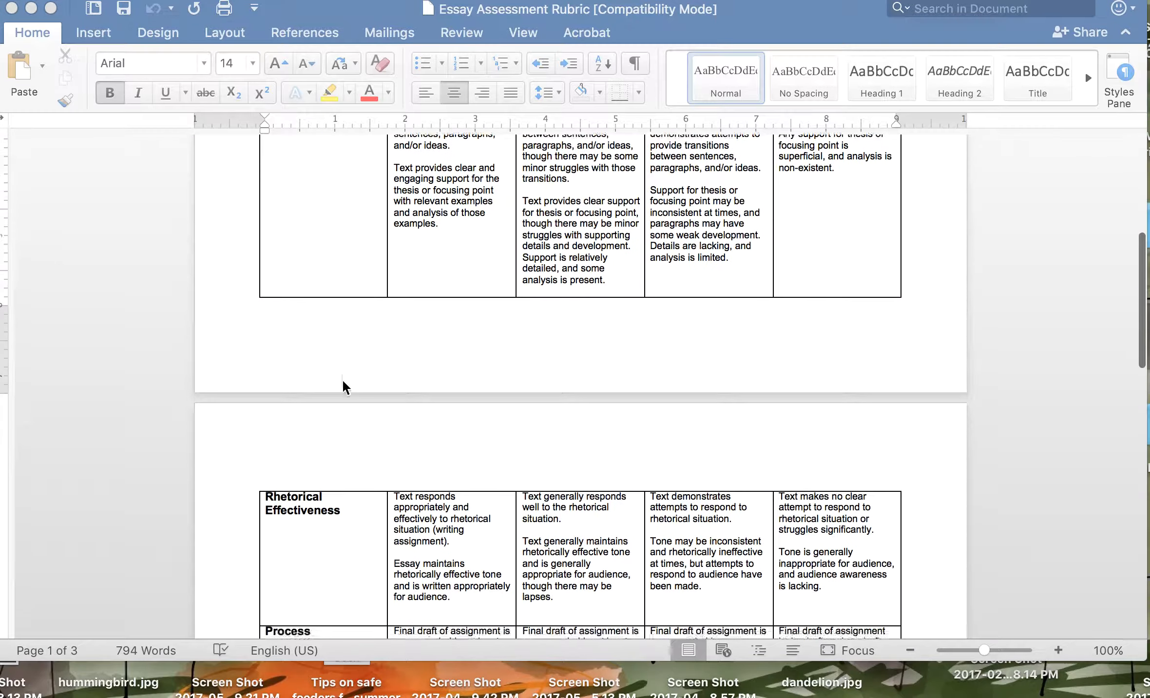
scroll("down", 3)
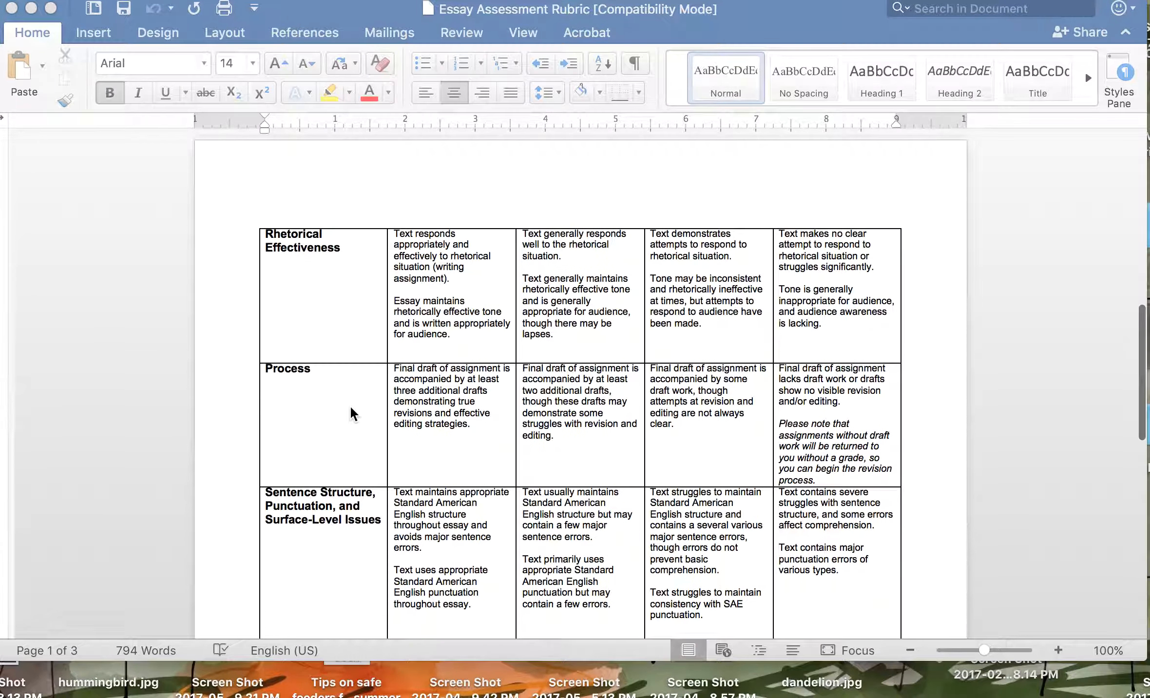
scroll("down", 3)
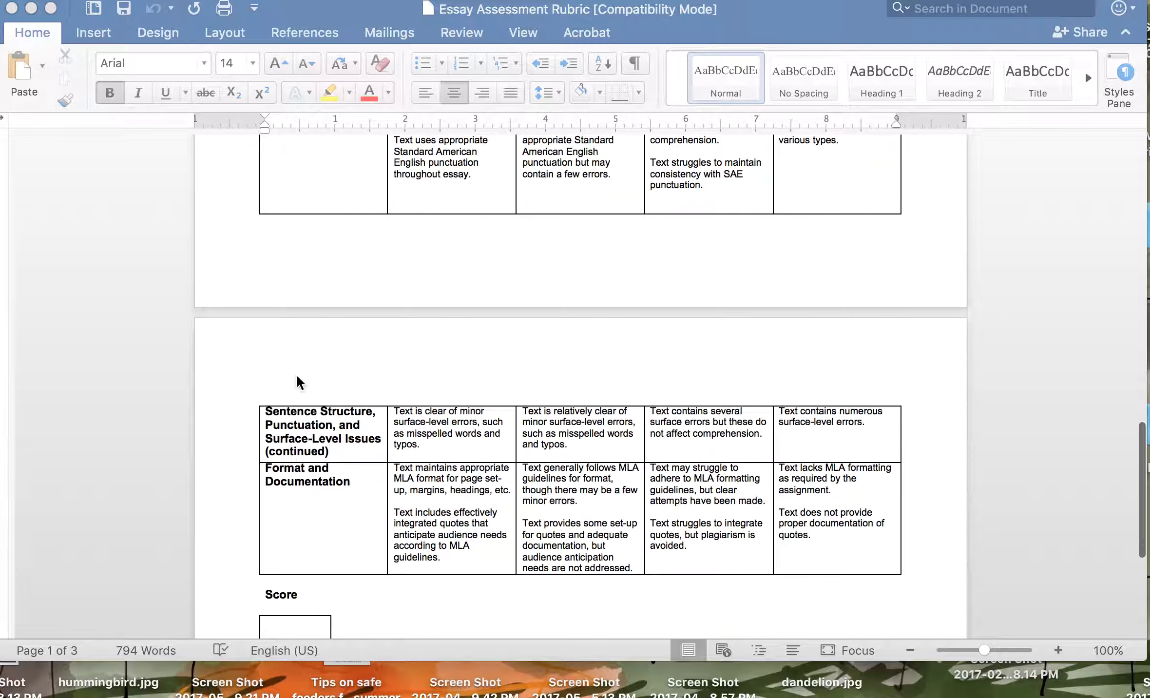
scroll("down", 3)
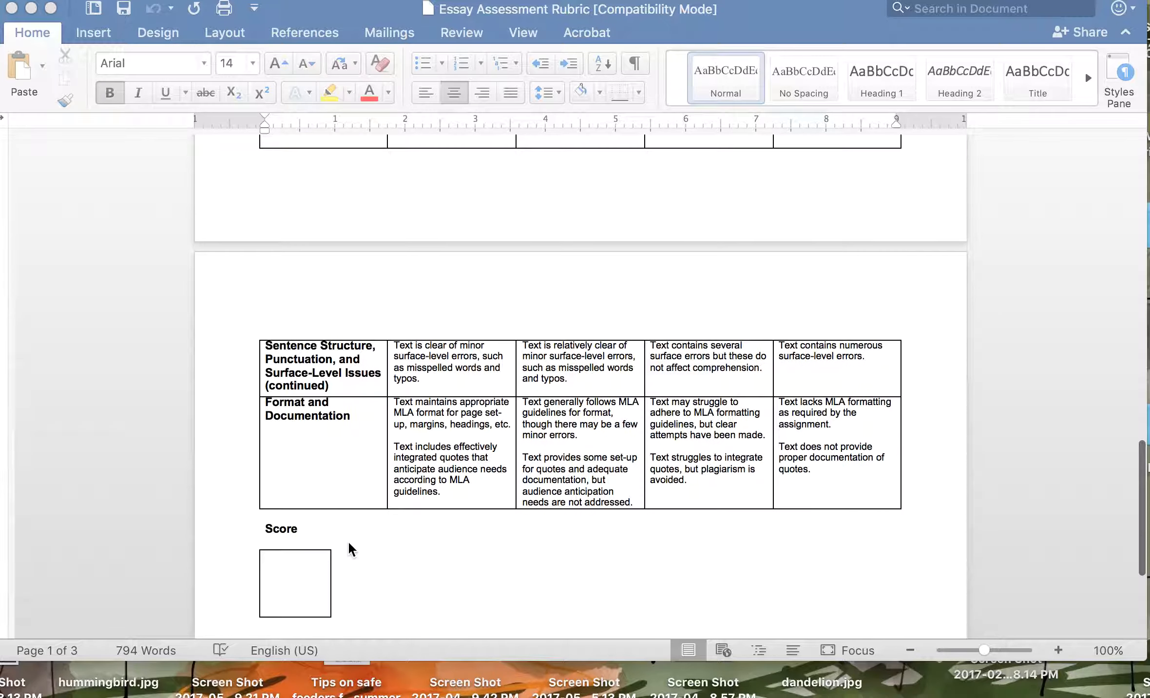
scroll("down", 3)
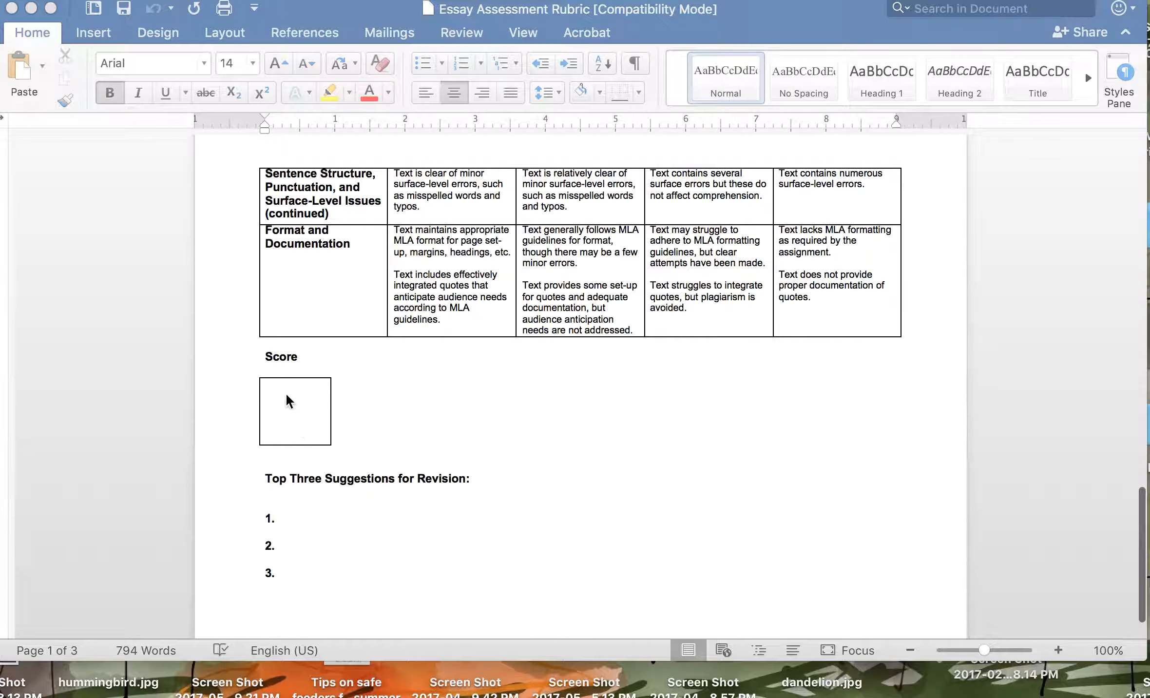
scroll("down", 3)
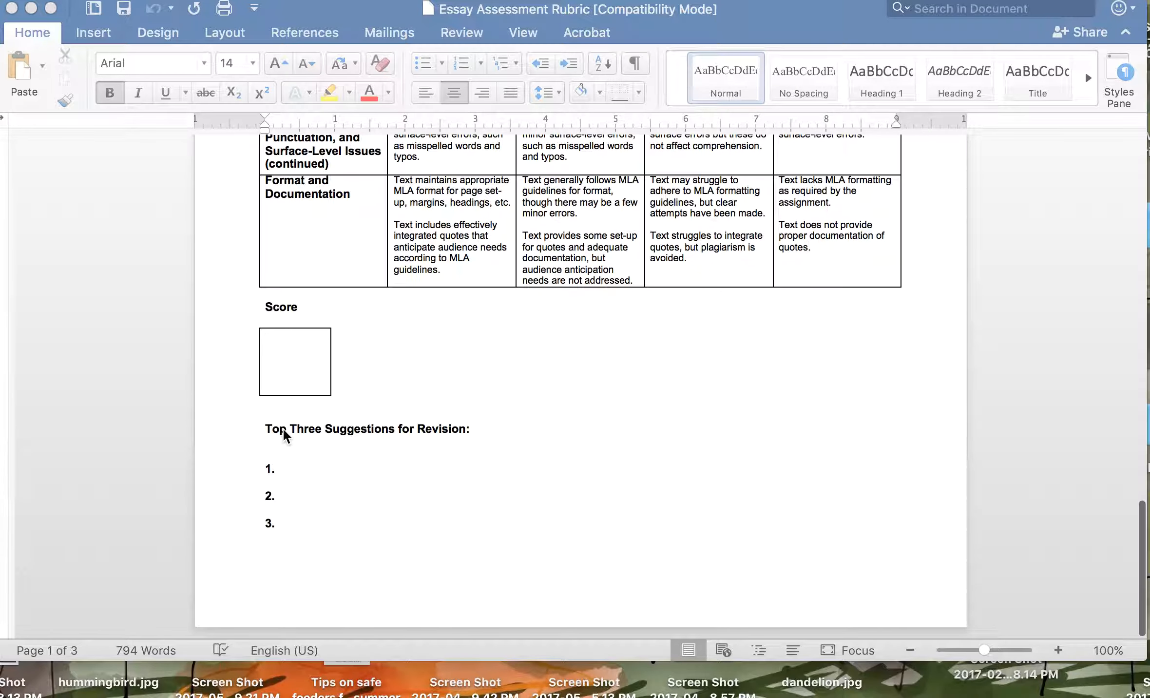
mouse_move(391, 520)
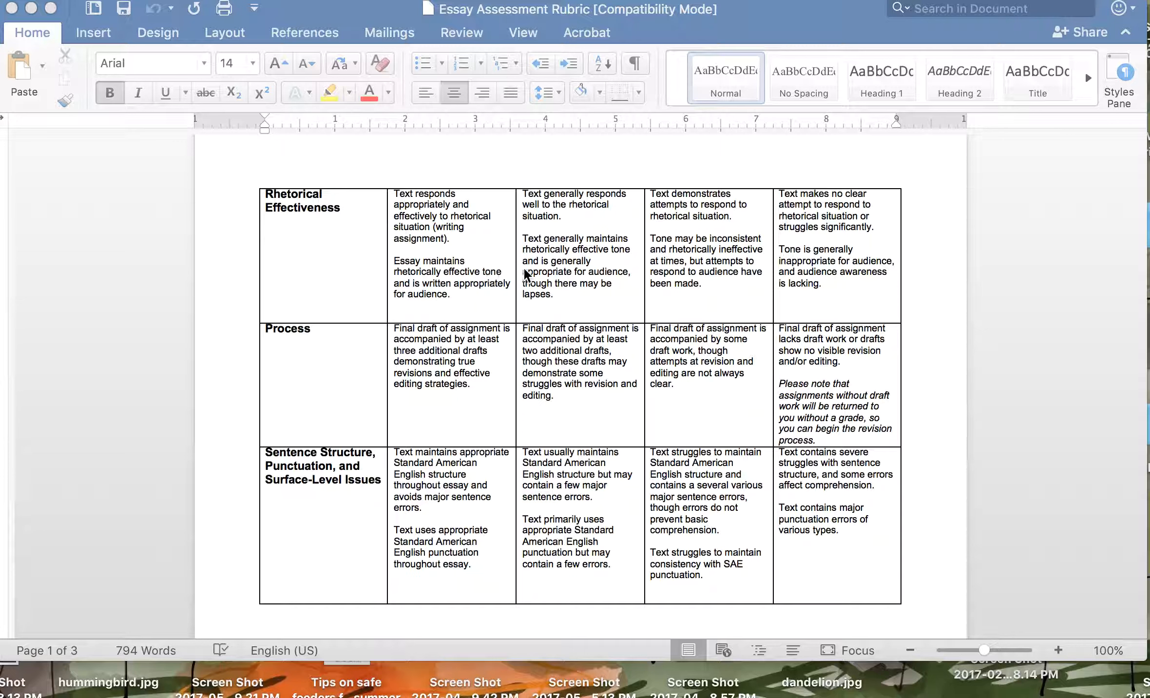
mouse_move(350, 425)
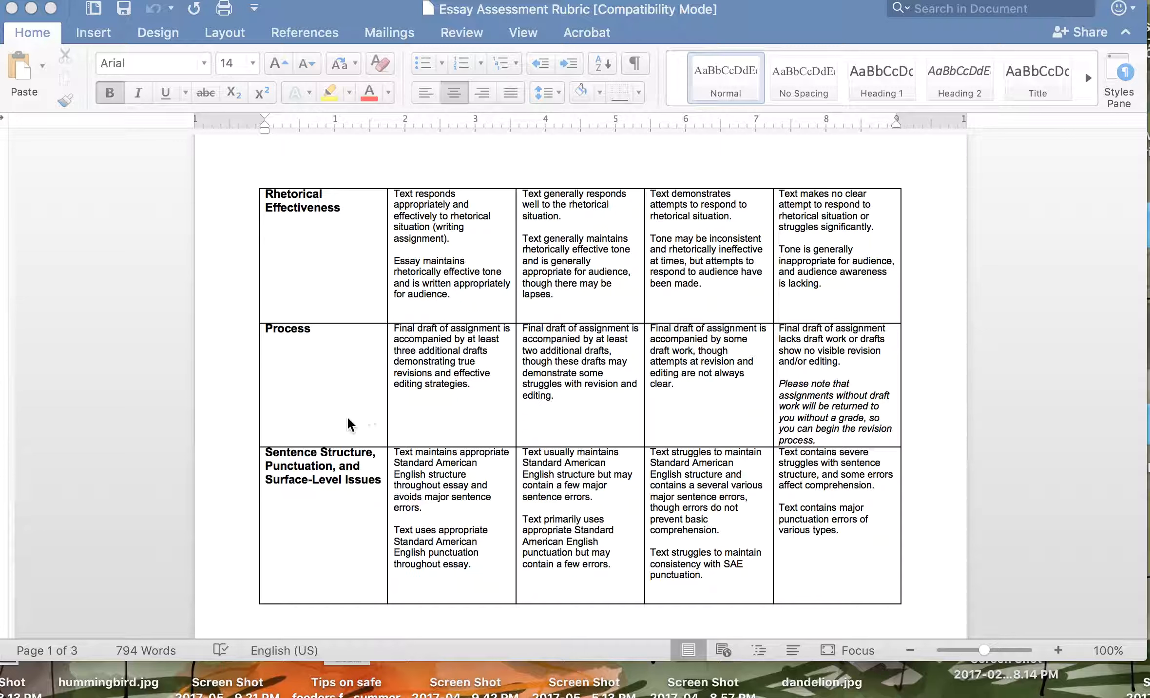
mouse_move(444, 373)
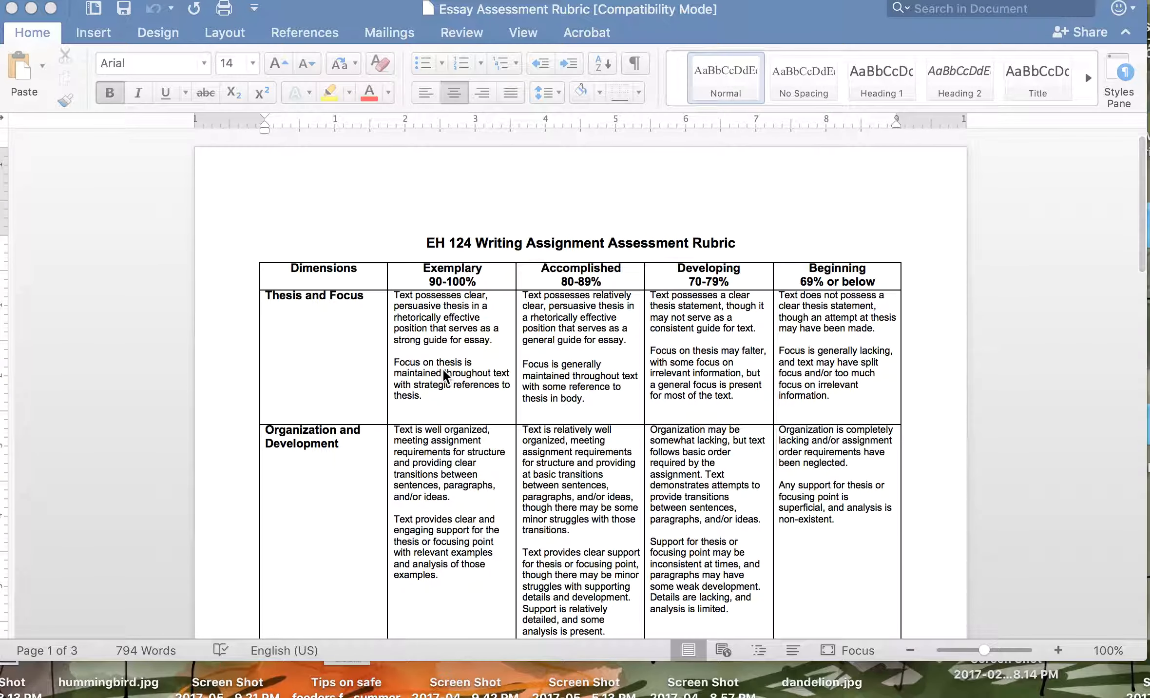
mouse_move(466, 395)
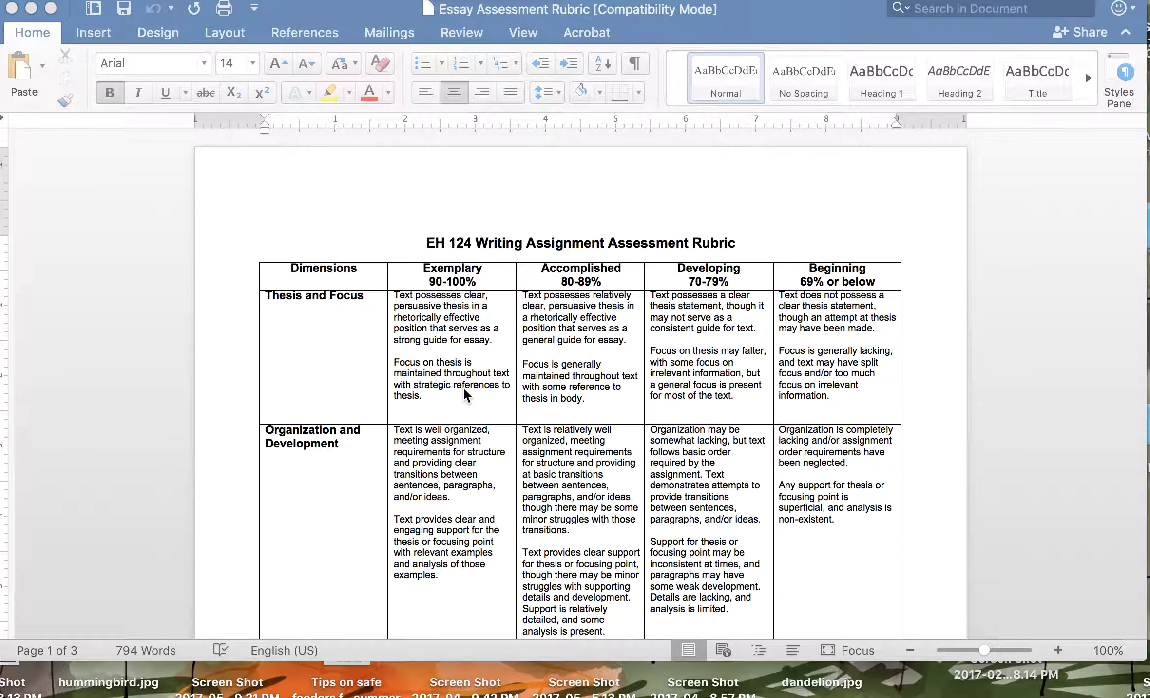